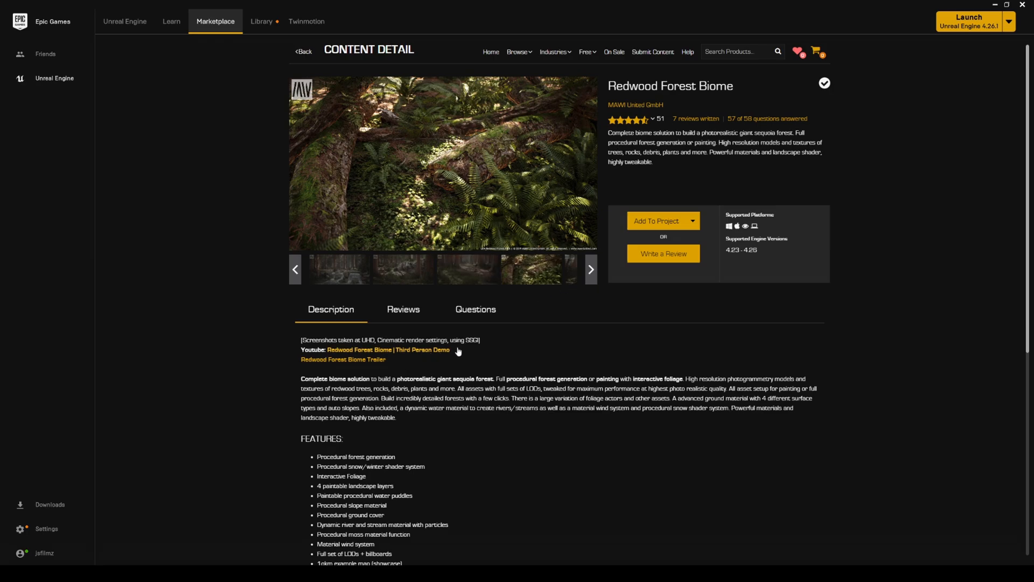
{"action": "mouse_move", "coordinate": [473, 352]}
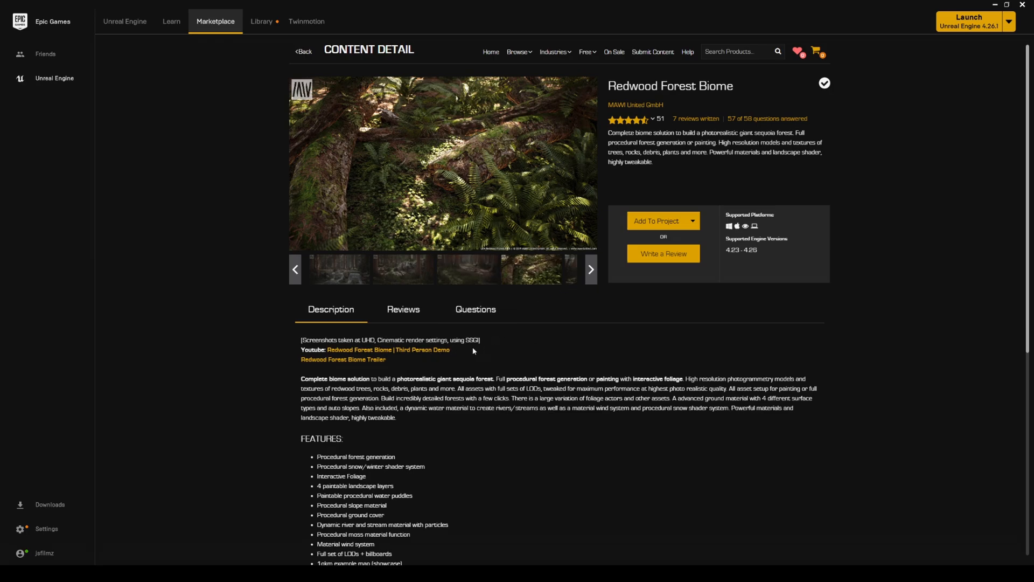
- Flip through two more Redwood Forest Biome screenshots in the marketplace gallery
{"action": "left_click", "coordinate": [401, 270]}
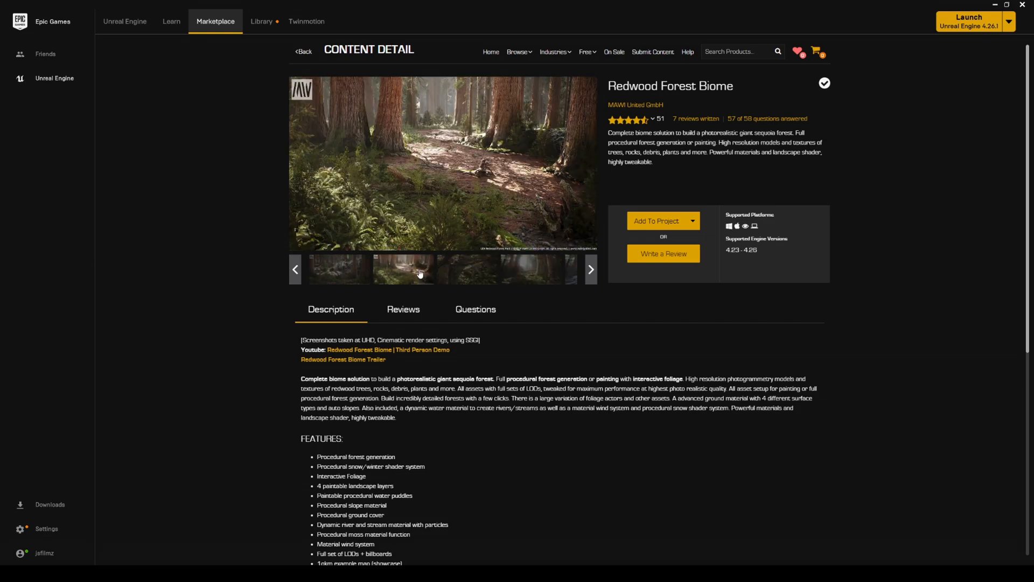
{"action": "left_click", "coordinate": [403, 309]}
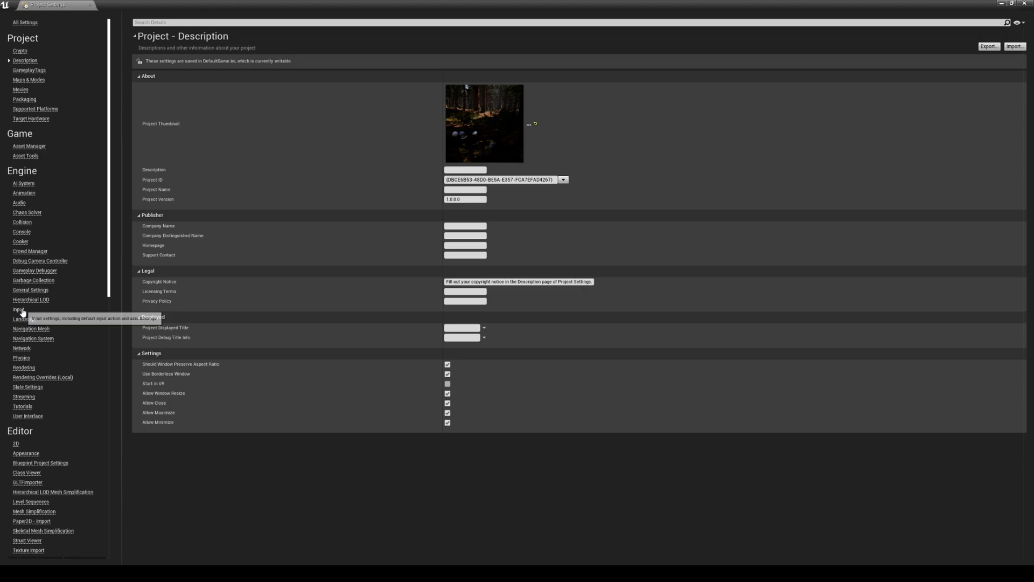
- Show the Engine > Input section of Project Settings with its axis mappings
{"action": "left_click", "coordinate": [18, 309]}
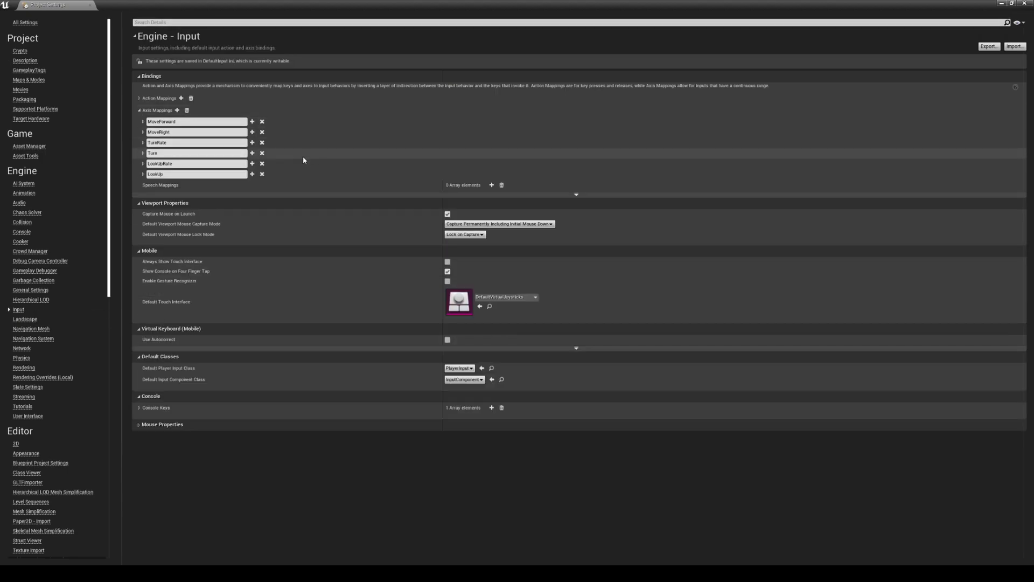
{"action": "left_click", "coordinate": [139, 110]}
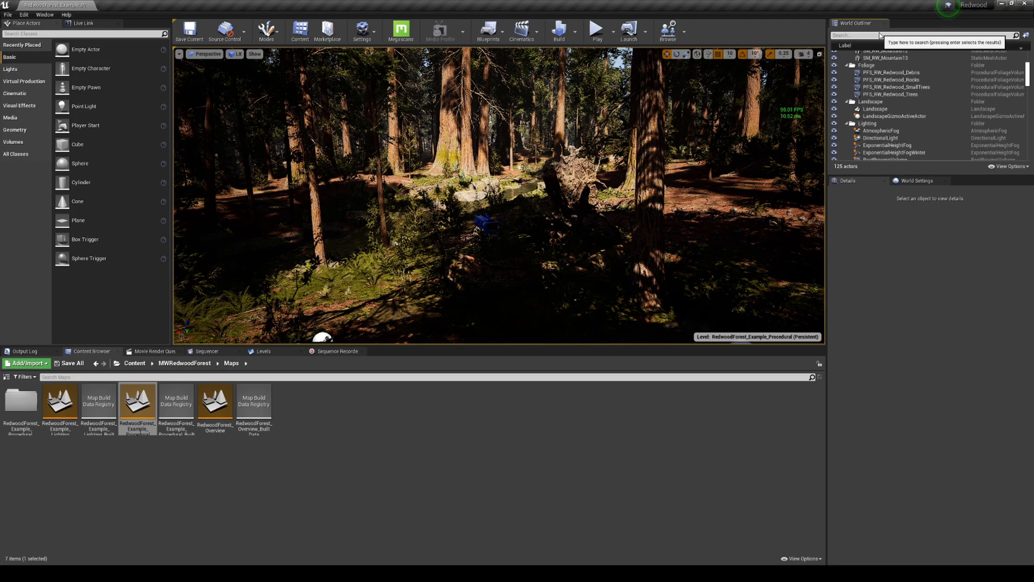
- Filter the outliner by 'post', select the main PostProcessVolume and reveal its Exposure metering mode
{"action": "type", "text": "post"}
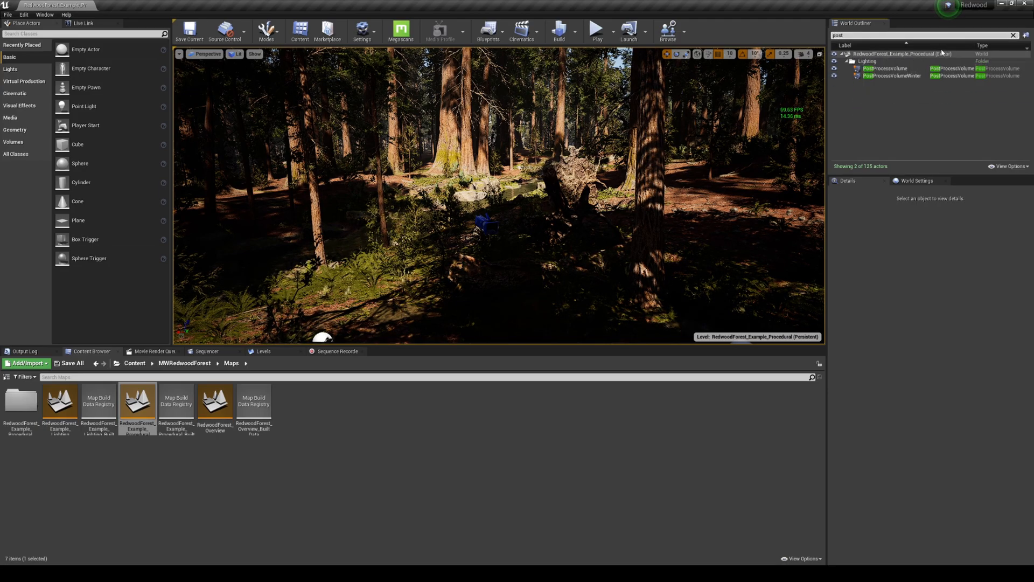
{"action": "left_click", "coordinate": [887, 68]}
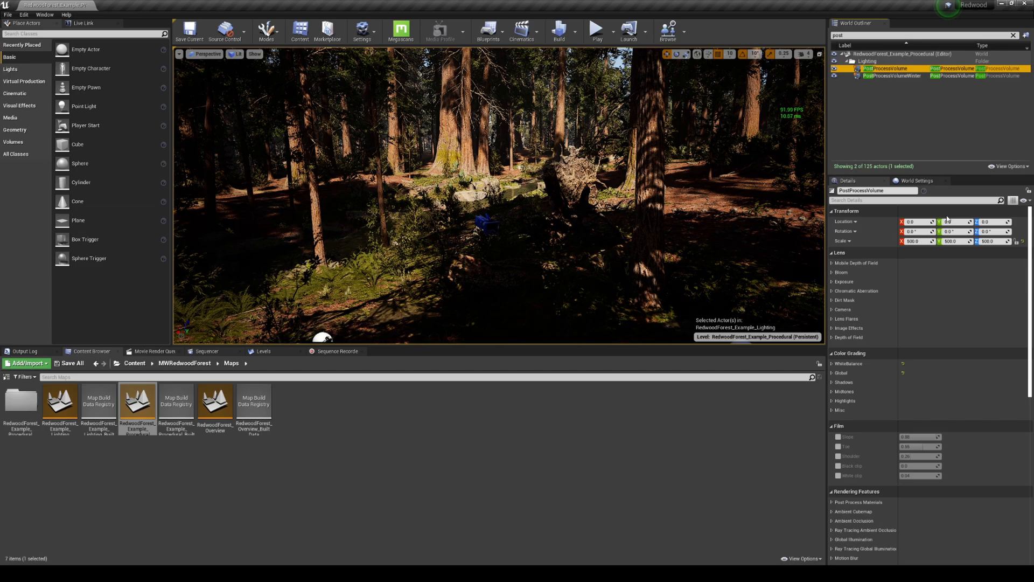
{"action": "left_click", "coordinate": [844, 281]}
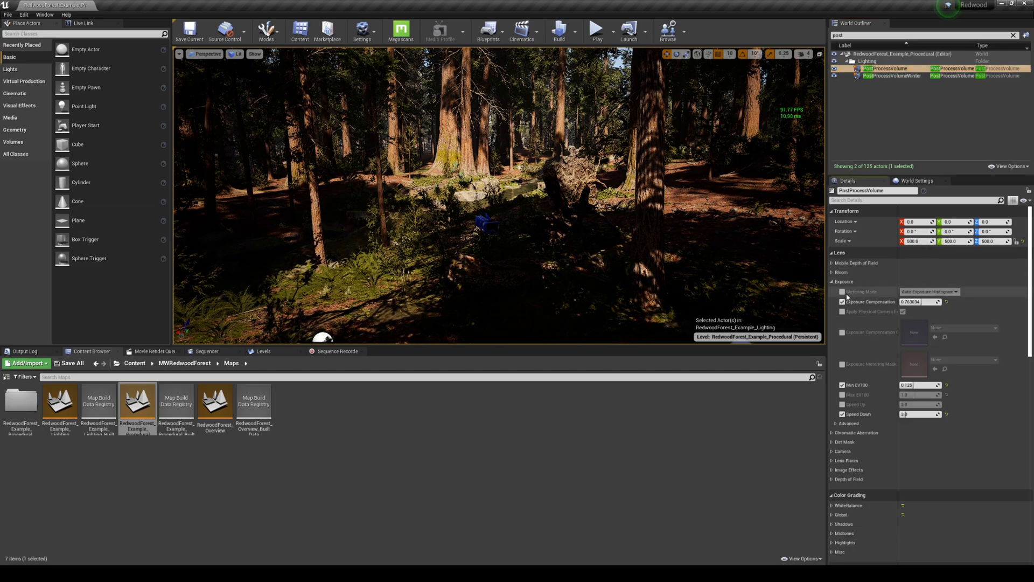
{"action": "left_click", "coordinate": [919, 292]}
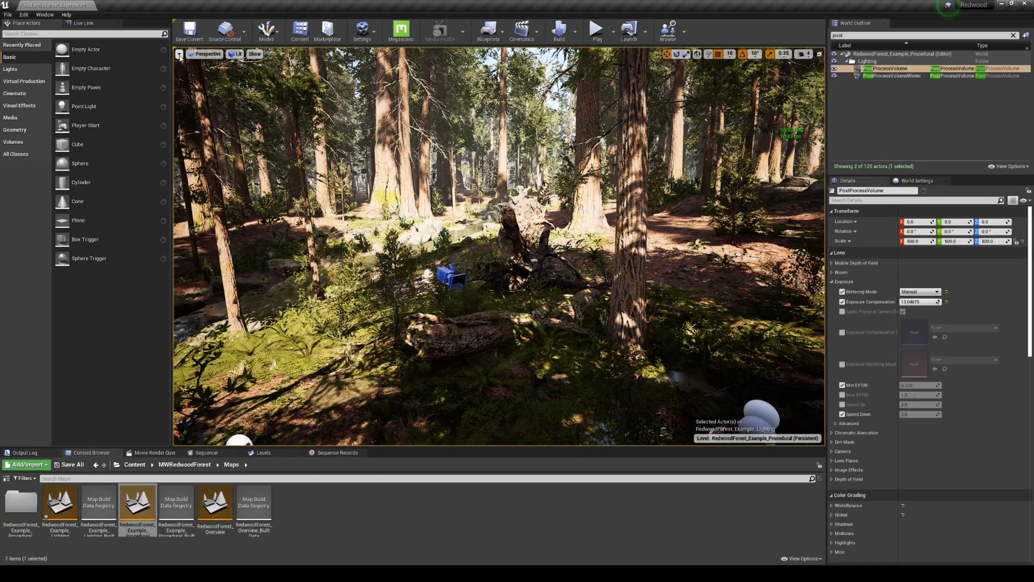
- Use viewport options and fly through the brightened forest to the rocky waterfall stream
{"action": "left_click", "coordinate": [179, 54]}
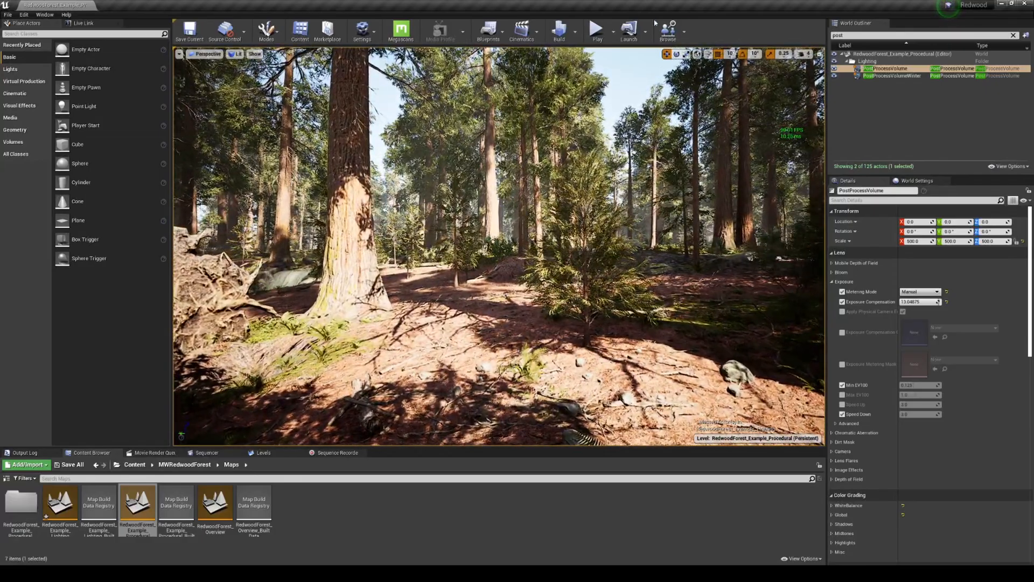
{"action": "left_click", "coordinate": [596, 30]}
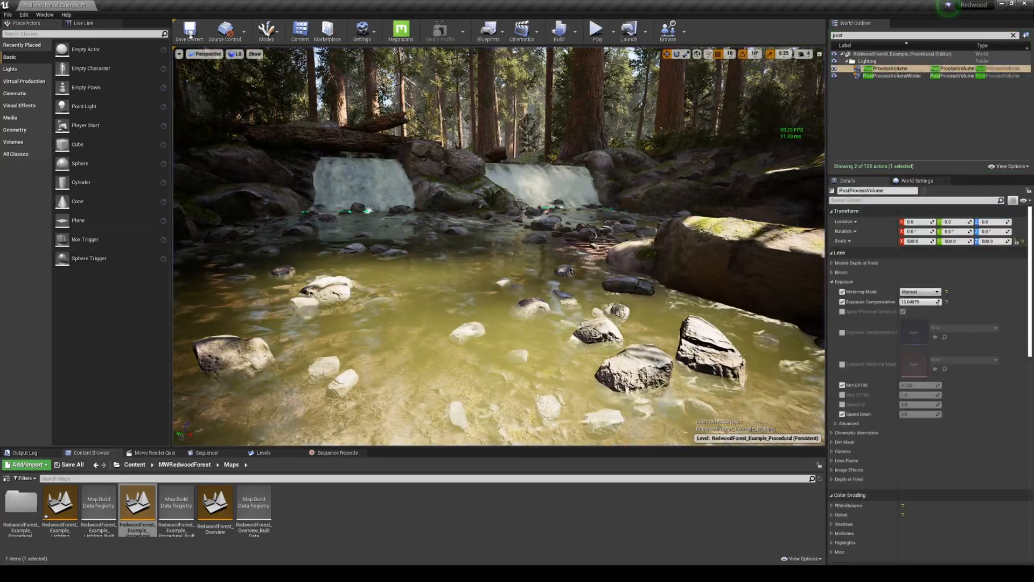
- Show the viewport options menu with the DLSS quality modes over the waterfall scene
{"action": "left_click", "coordinate": [179, 54]}
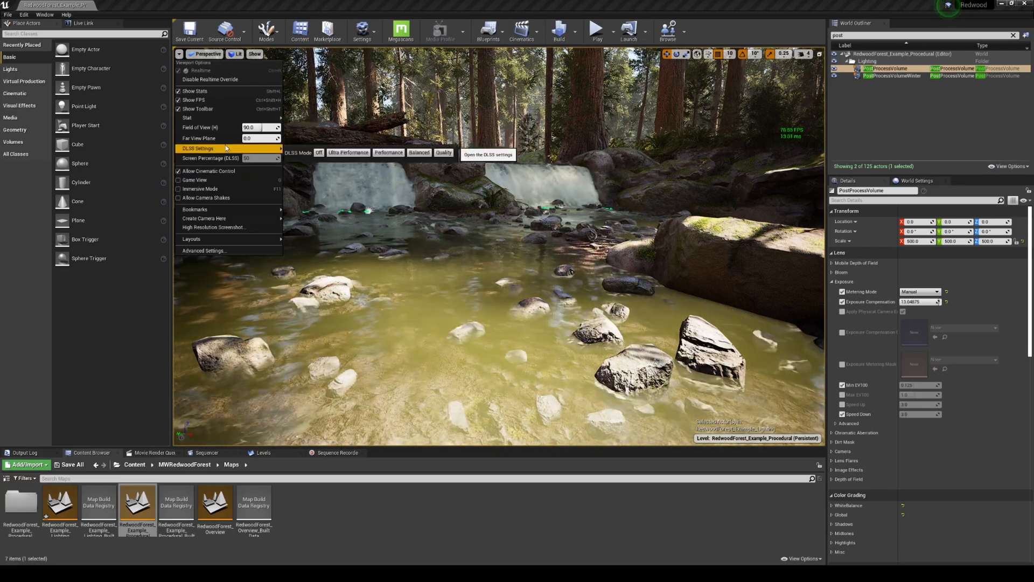
{"action": "mouse_move", "coordinate": [348, 152]}
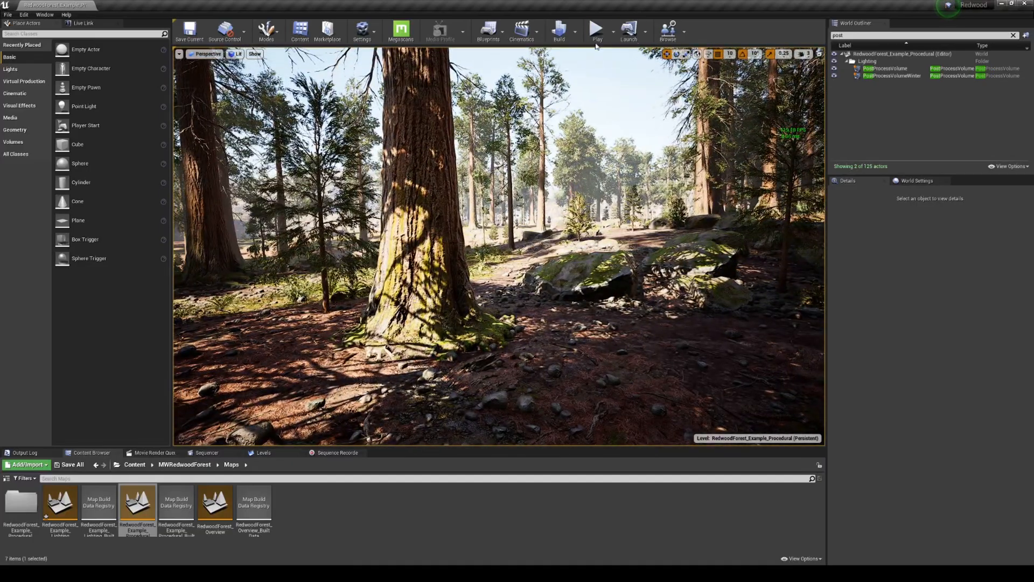
- Start a Play In Editor session and control the armoured character, then stop it
{"action": "left_click", "coordinate": [596, 28]}
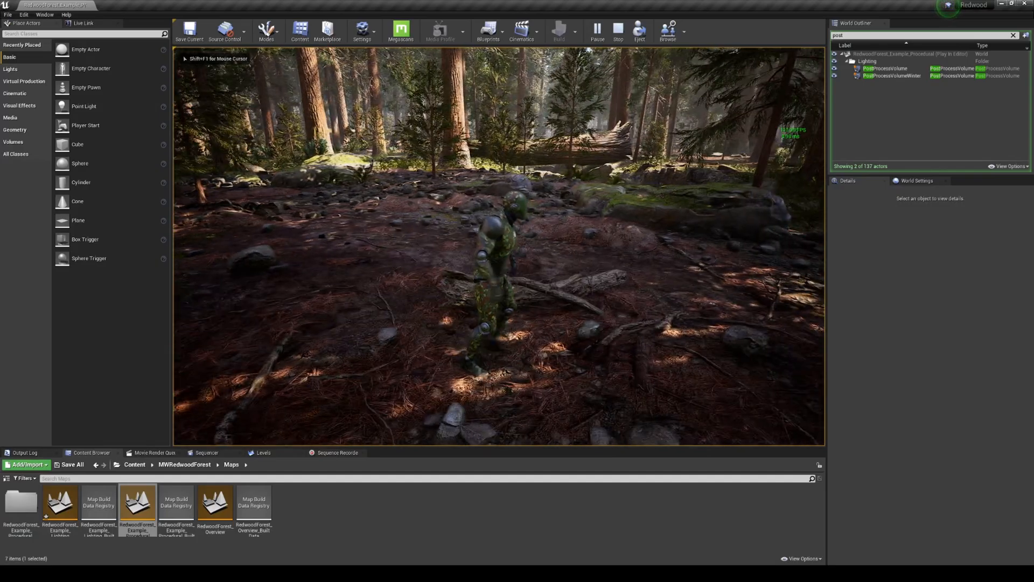
{"action": "left_click", "coordinate": [619, 30]}
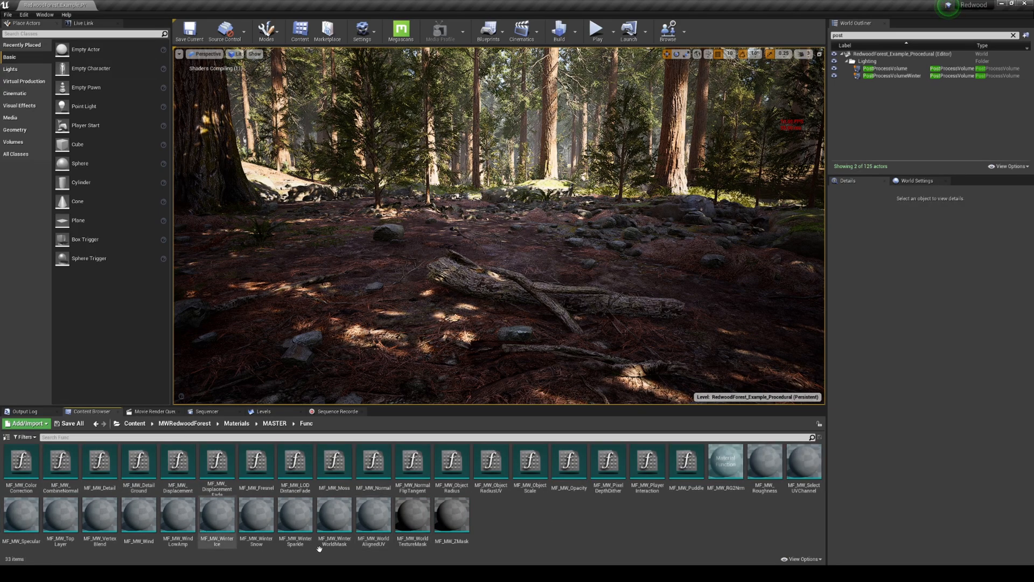
{"action": "mouse_move", "coordinate": [257, 521]}
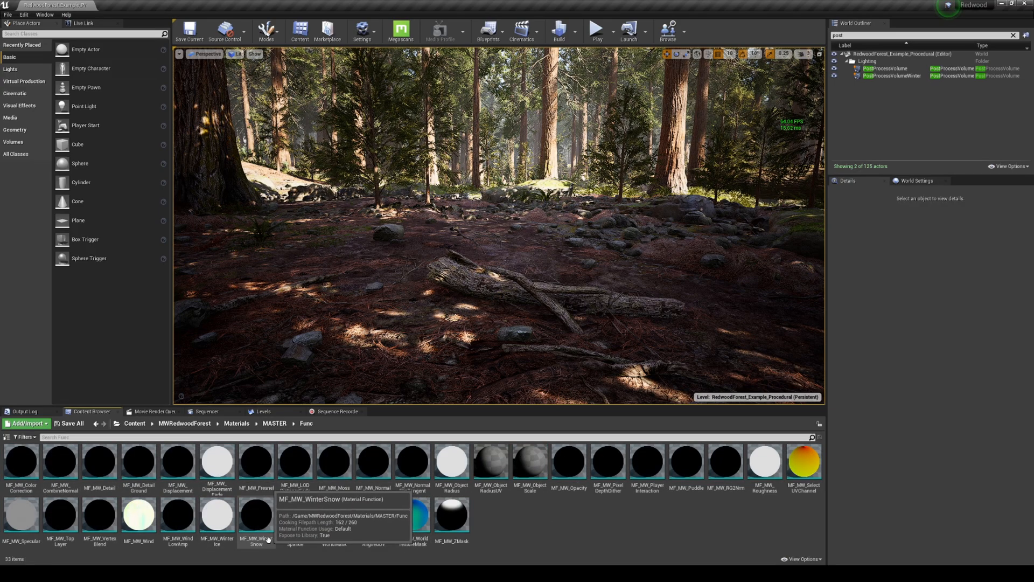
- Open MF_MW_WinterSnow from the MASTER/Func folder in the material editor
{"action": "left_click", "coordinate": [256, 516]}
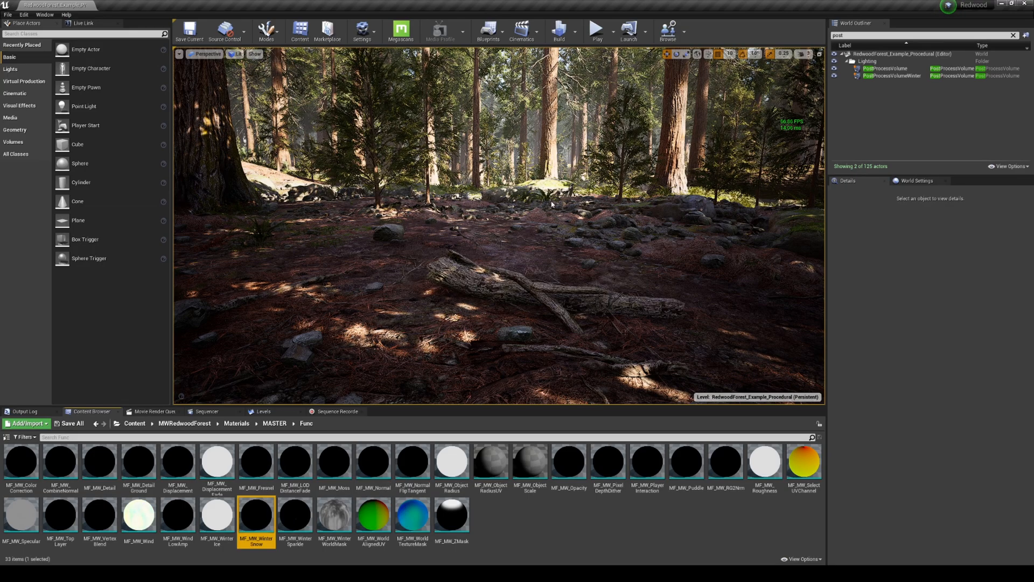
{"action": "double_click", "coordinate": [256, 518]}
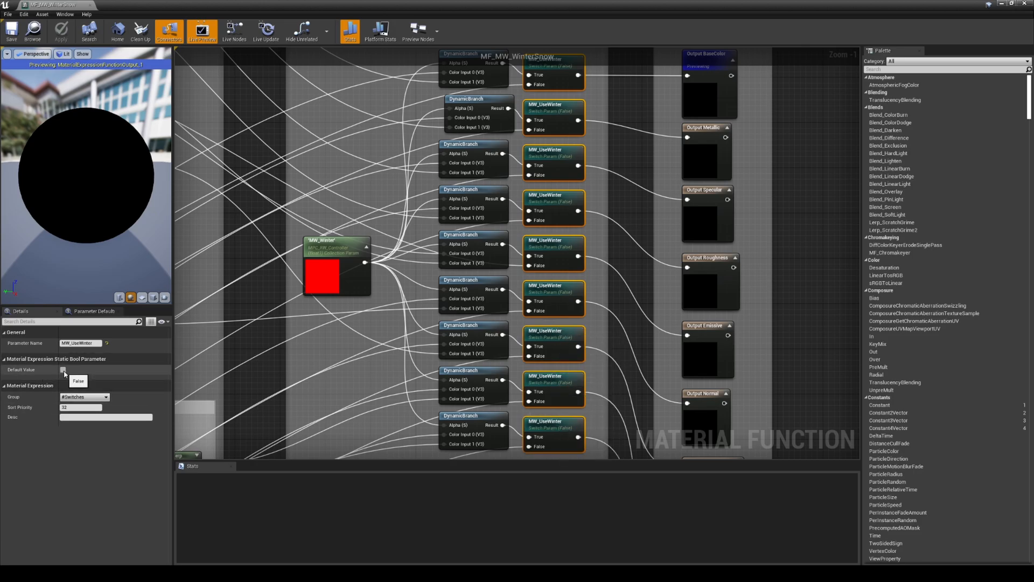
- Tick the MW_UseWinter static bool's Default Value so winter is enabled
{"action": "left_click", "coordinate": [62, 370]}
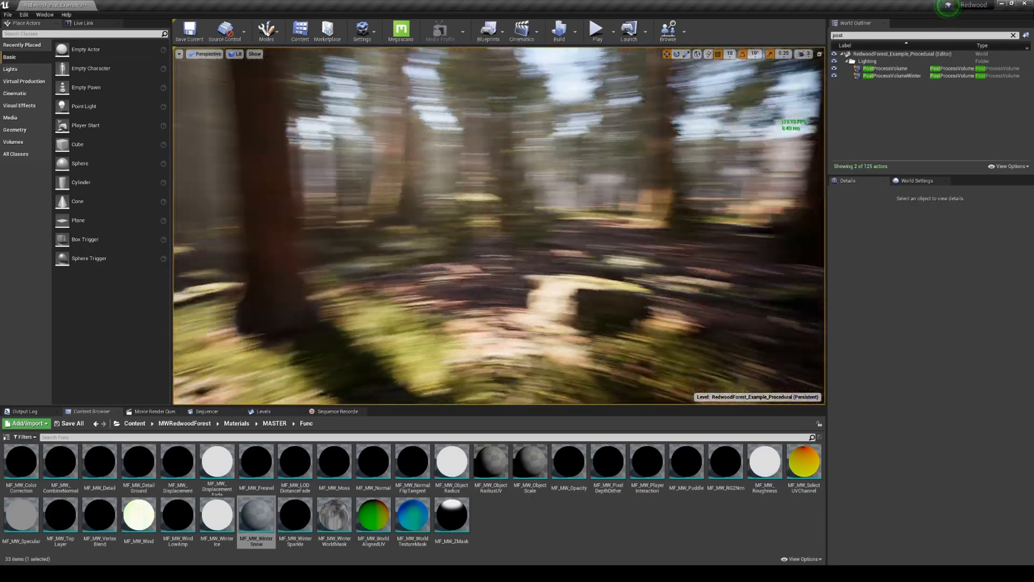
- Fly high above the now pale, snowy forest for an aerial overview
{"action": "left_click", "coordinate": [805, 54]}
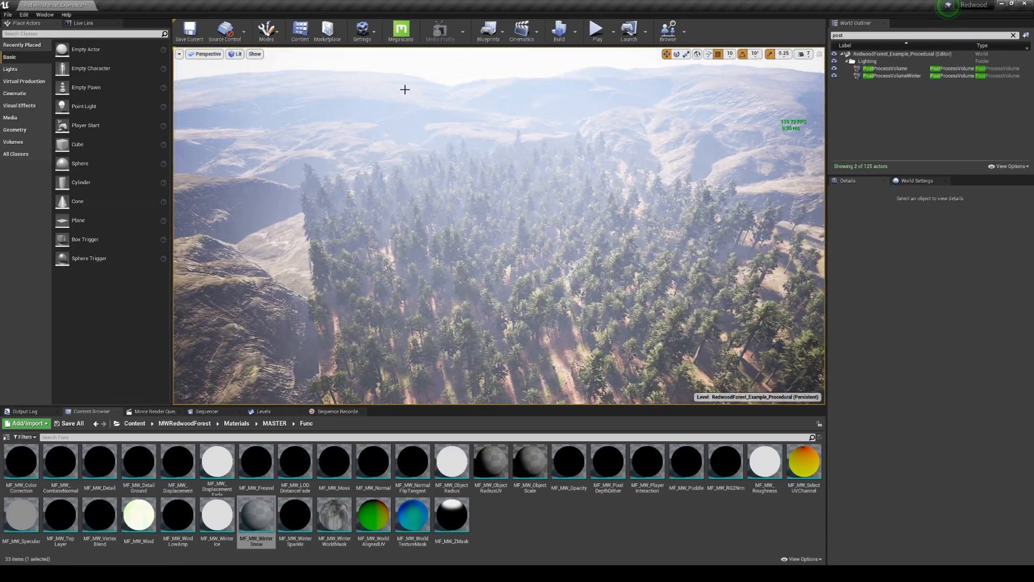
- Switch to Landscape mode and choose the Delete tool in the Manage tab
{"action": "left_click", "coordinate": [266, 31]}
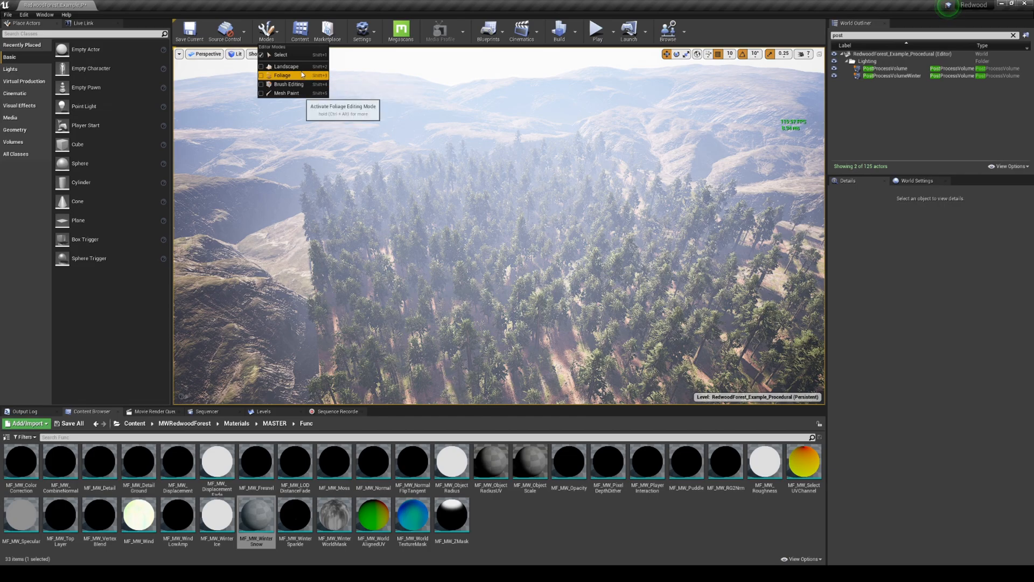
{"action": "left_click", "coordinate": [287, 66]}
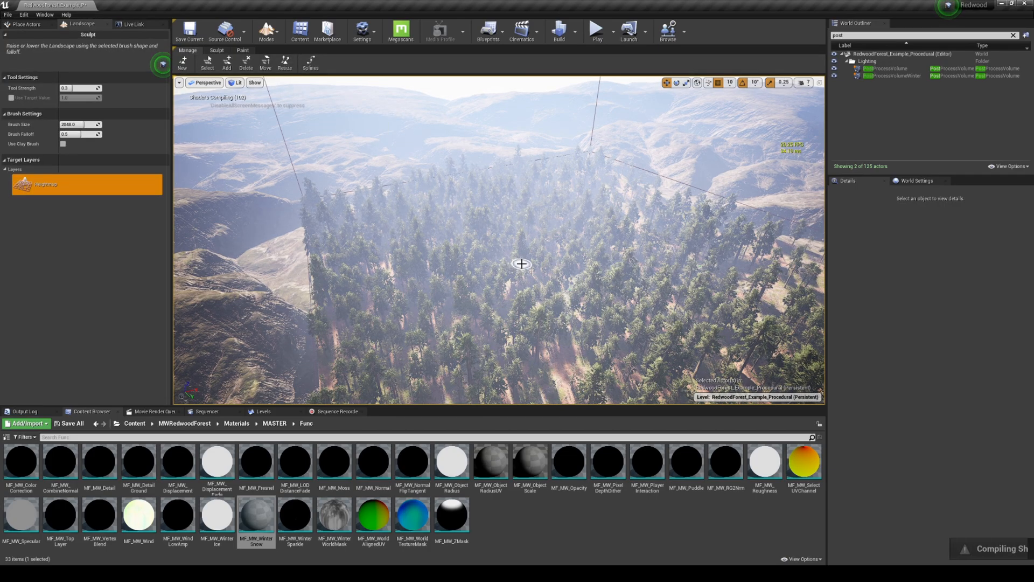
{"action": "mouse_move", "coordinate": [246, 62]}
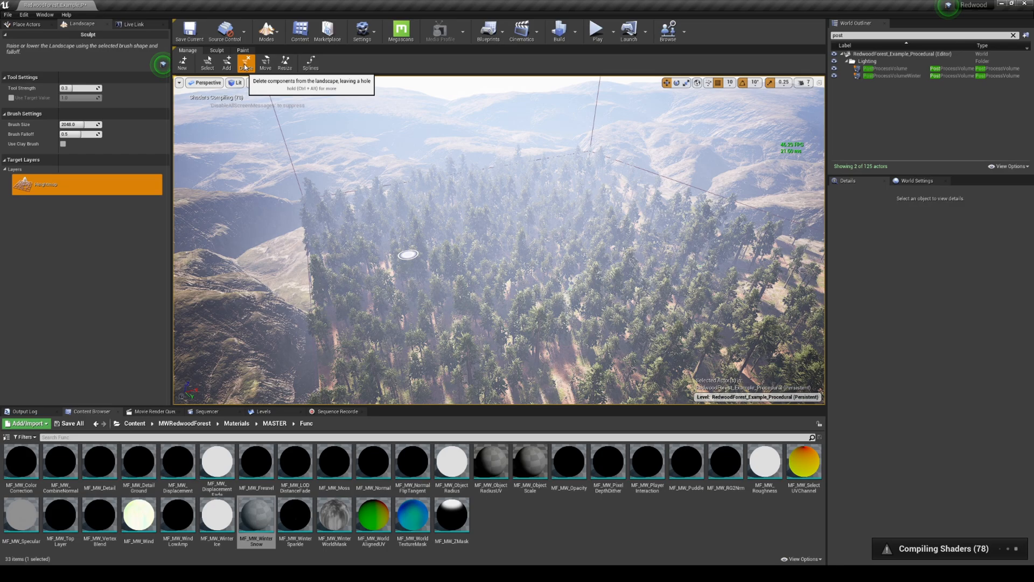
{"action": "left_click", "coordinate": [245, 63]}
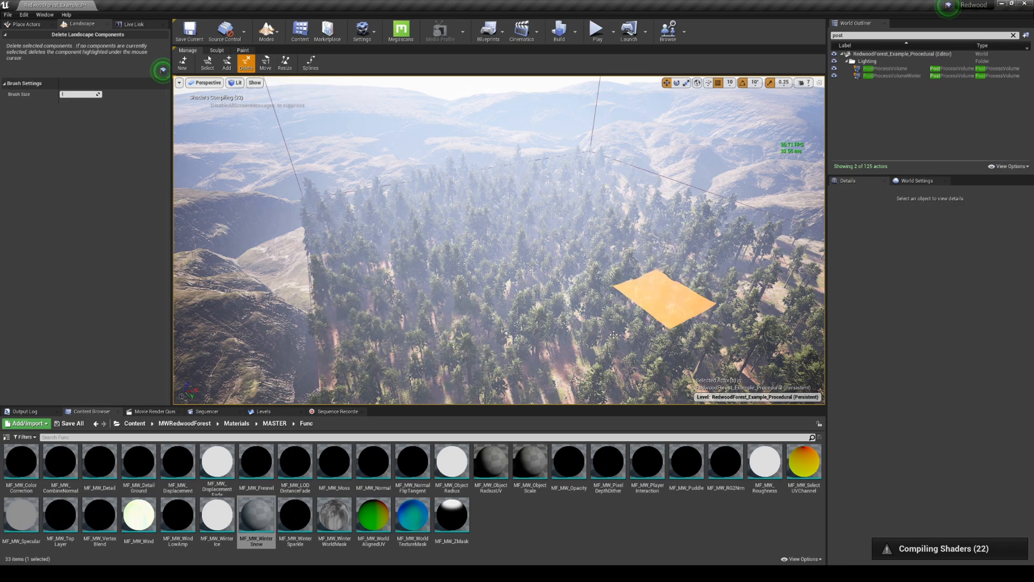
{"action": "left_click", "coordinate": [267, 31]}
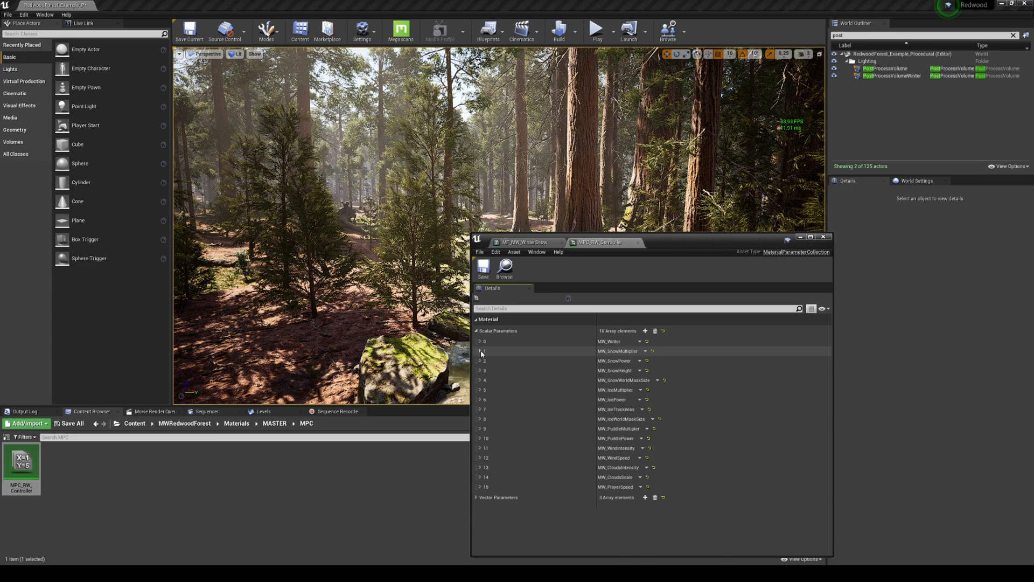
- Set MW_SnowMultiplier Default Value to 1.725677 (after trying 0.819048) and play-test the snow cover
{"action": "left_click", "coordinate": [480, 350]}
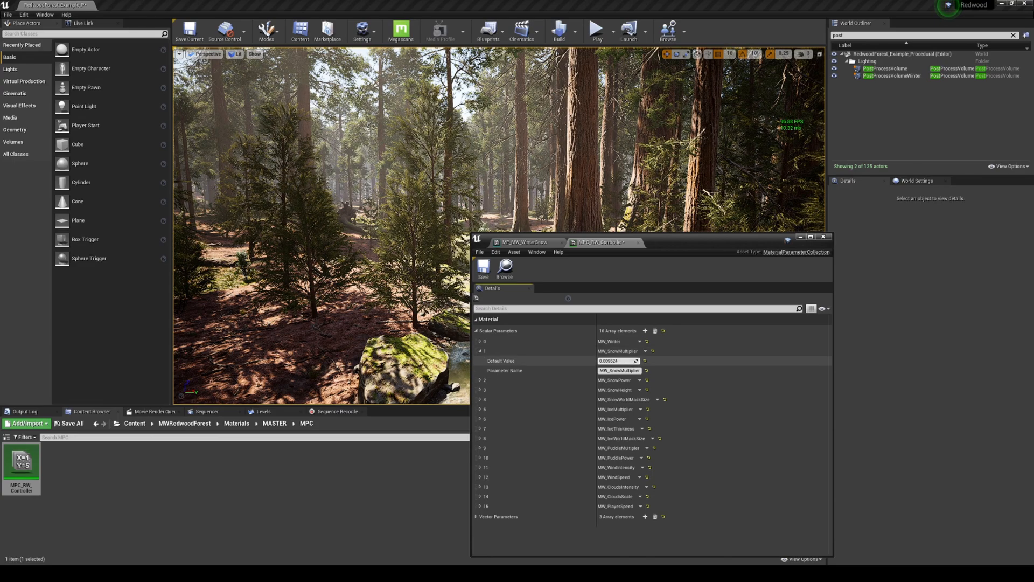
{"action": "type", "text": "0.819048"}
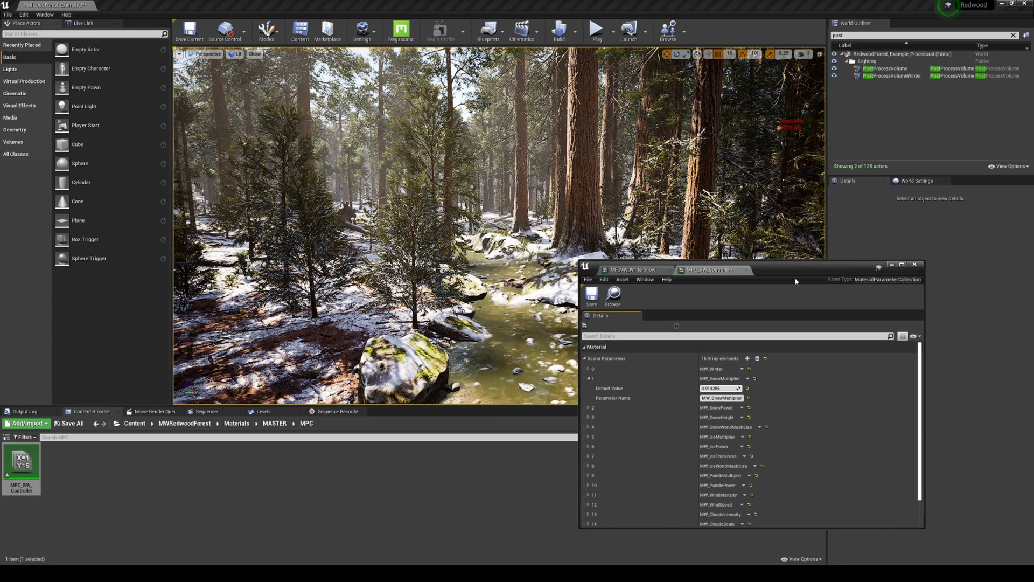
{"action": "type", "text": "1.725677"}
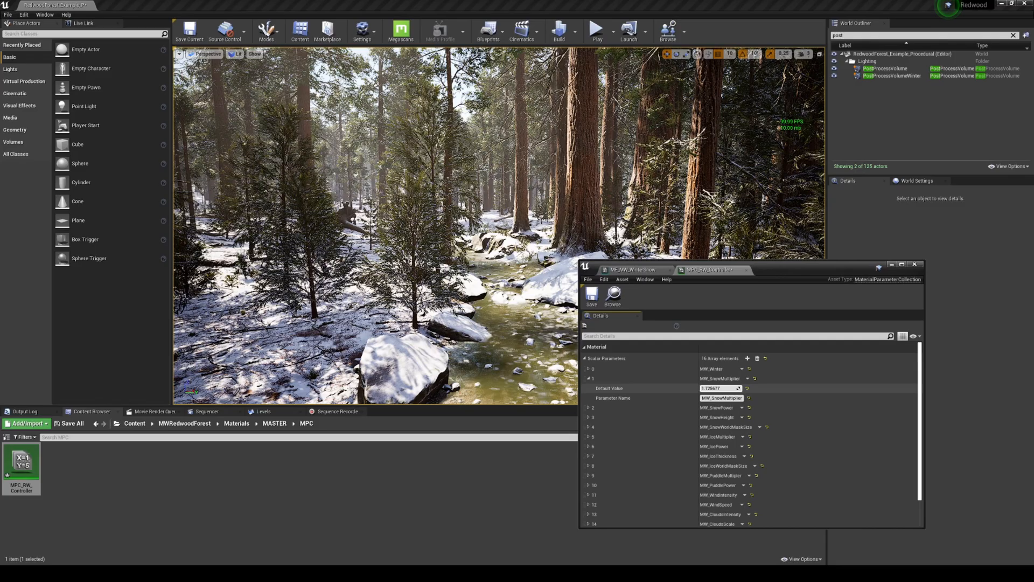
{"action": "left_click", "coordinate": [596, 30]}
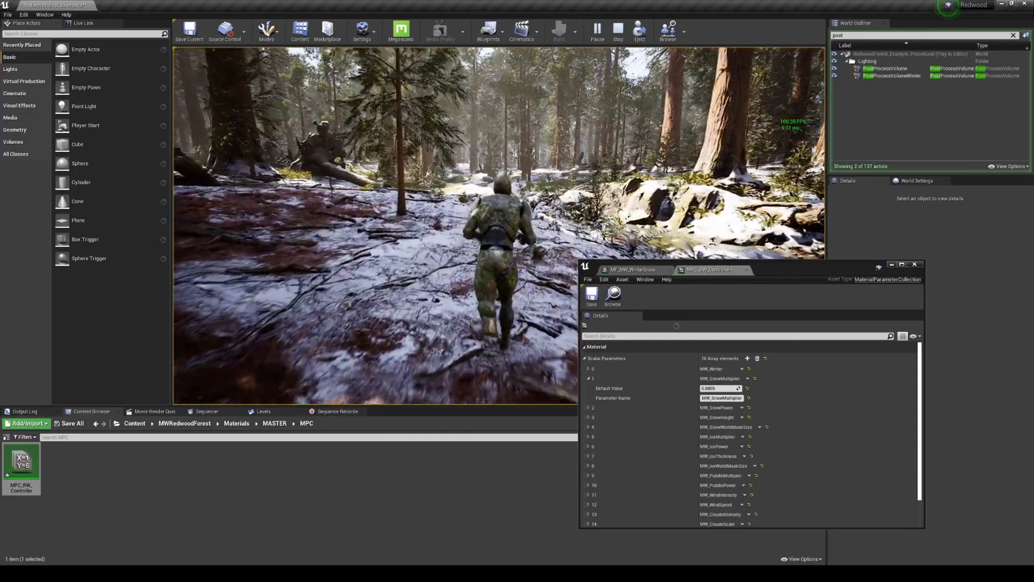
- Stop the play test, set MW_SnowMultiplier to 0.643345, and close MPC_RW_Controller
{"action": "left_click", "coordinate": [617, 31]}
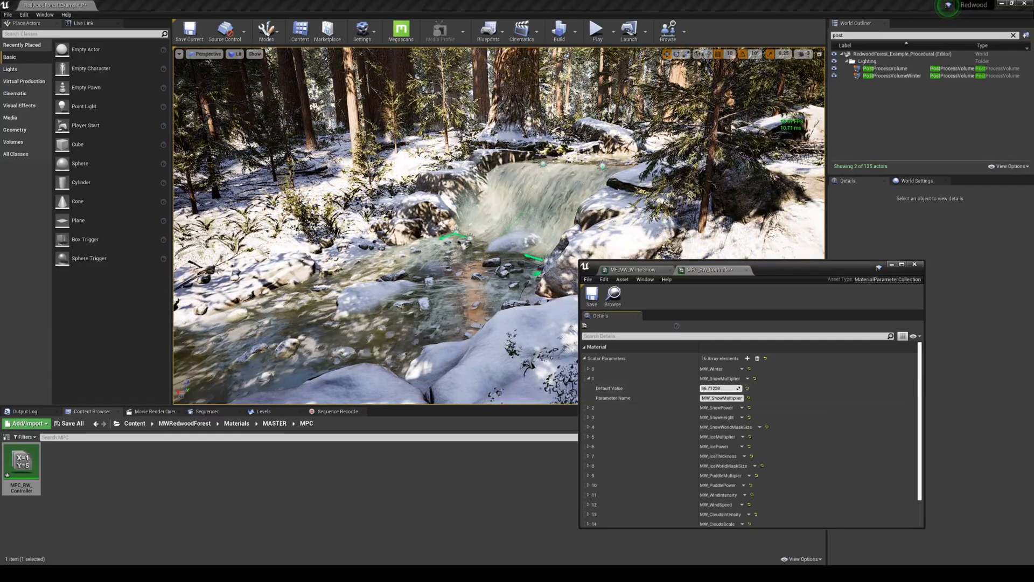
{"action": "type", "text": "0.643345"}
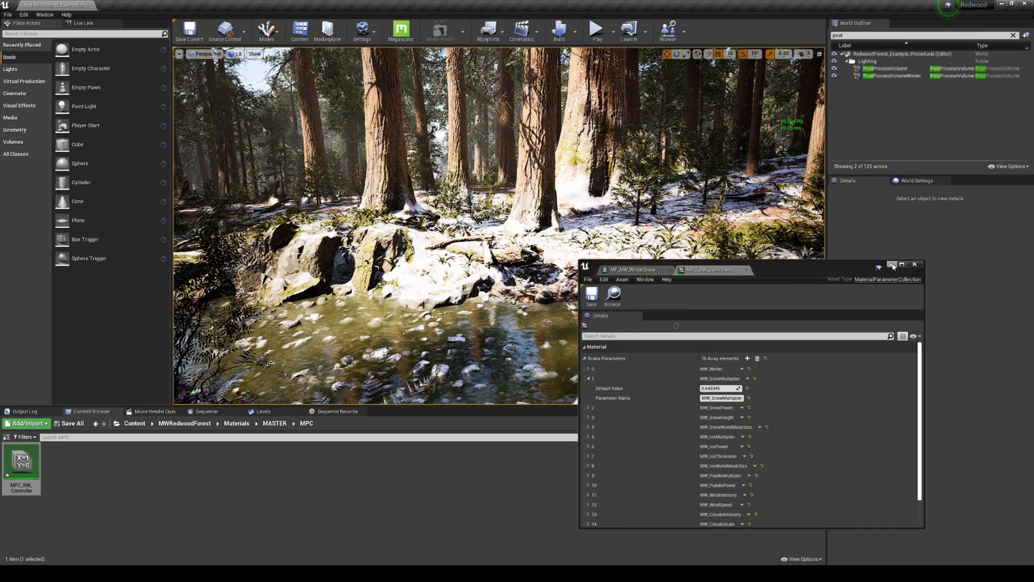
{"action": "left_click", "coordinate": [914, 265]}
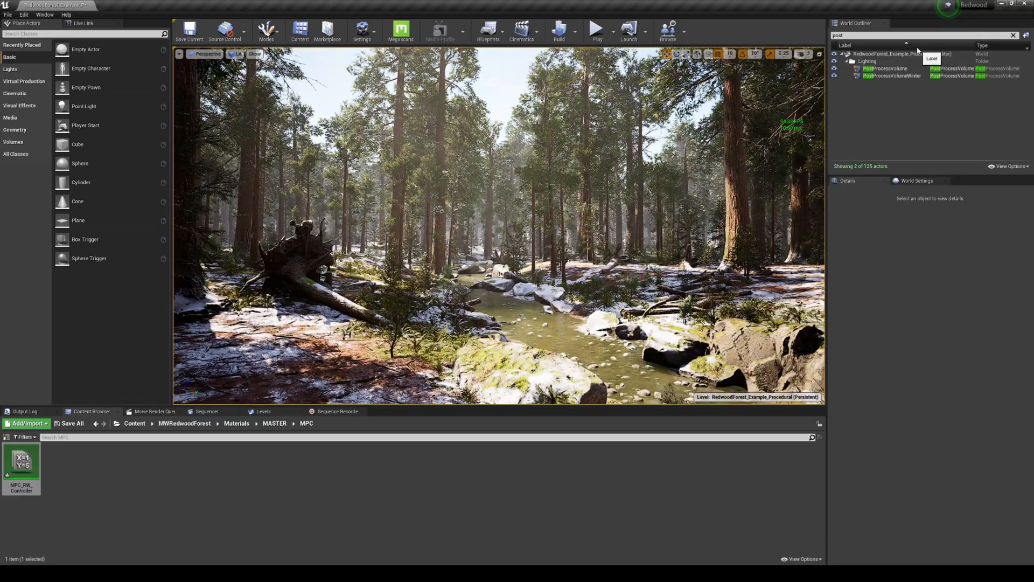
- Tick Enabled on PostProcessVolumeWinter and clear the outliner search
{"action": "left_click", "coordinate": [886, 68]}
{"action": "type", "text": "enabl"}
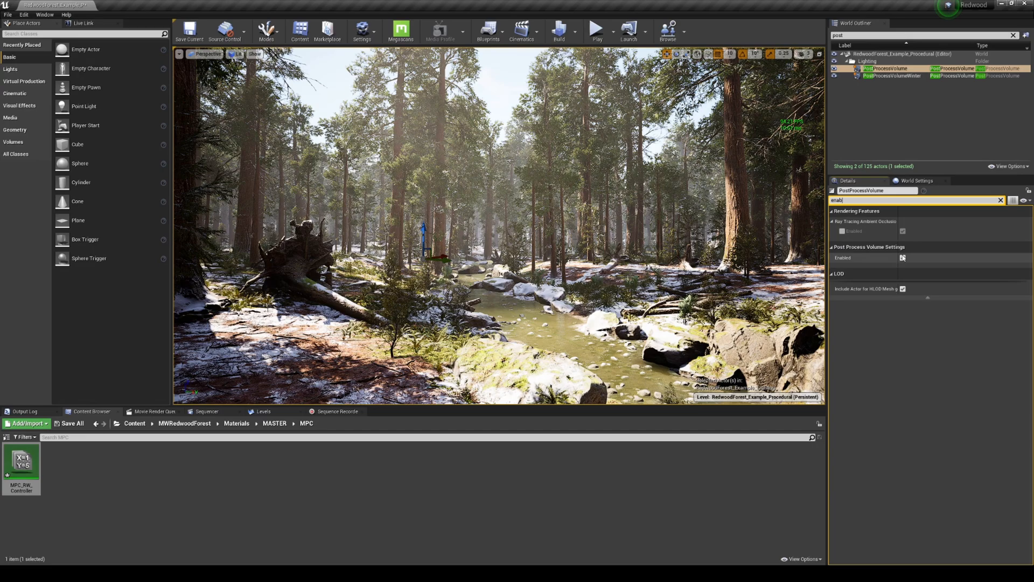
{"action": "left_click", "coordinate": [903, 258]}
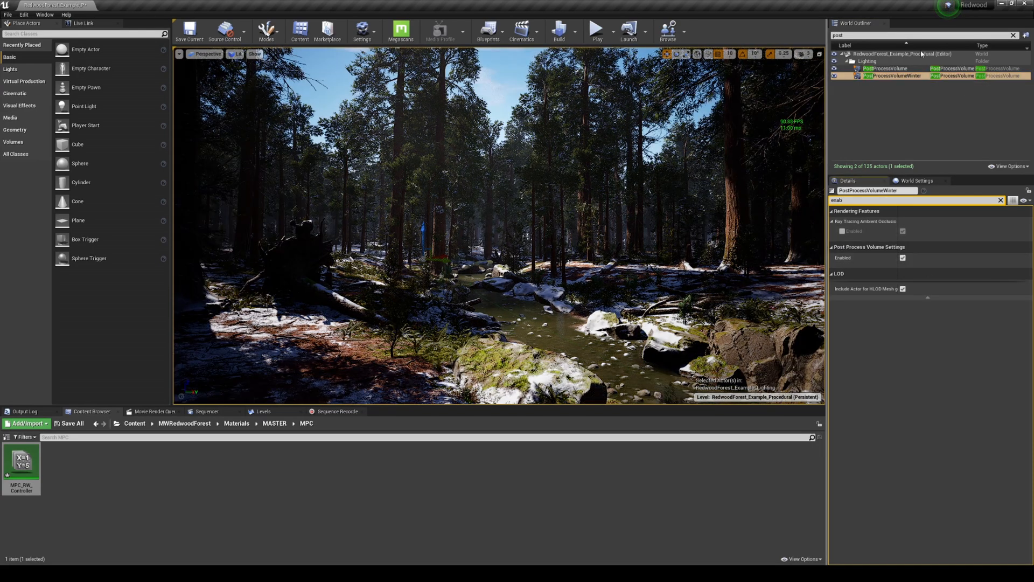
{"action": "left_click", "coordinate": [1014, 34]}
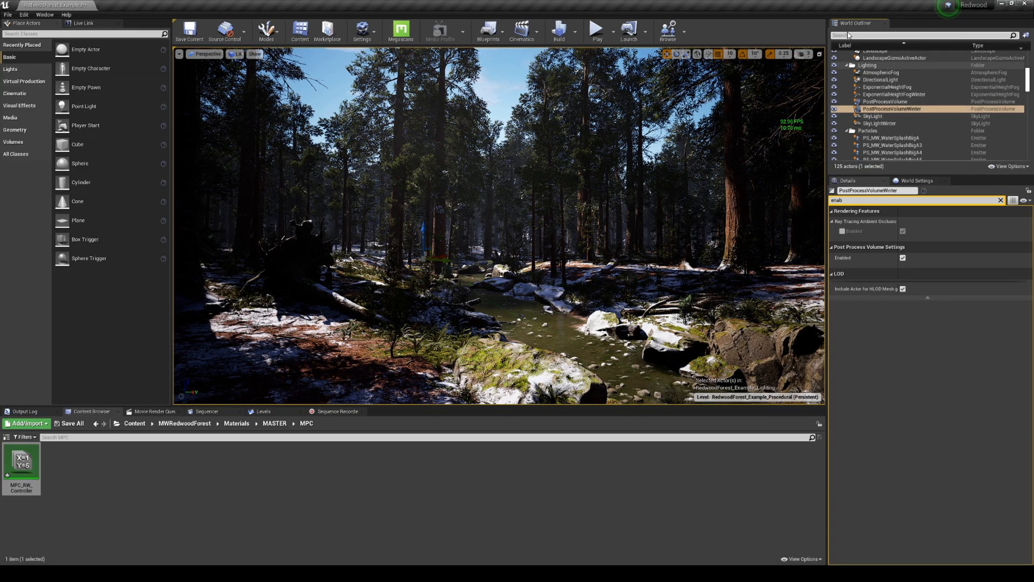
- Find the default SkyLight via 'sky', untick Visible via the 'vi' filter, then select SkyLightWinter
{"action": "type", "text": "sky"}
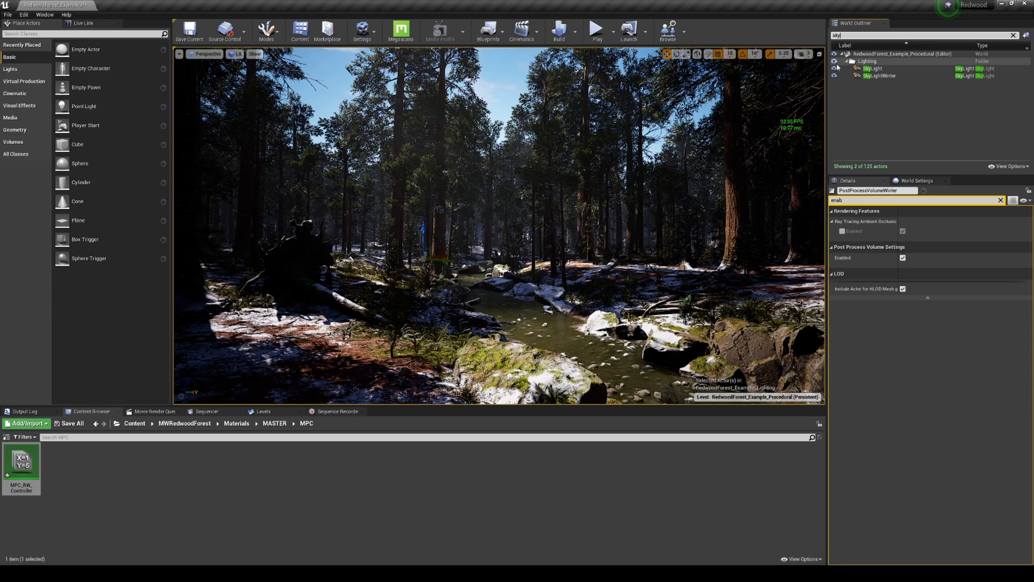
{"action": "left_click", "coordinate": [873, 68]}
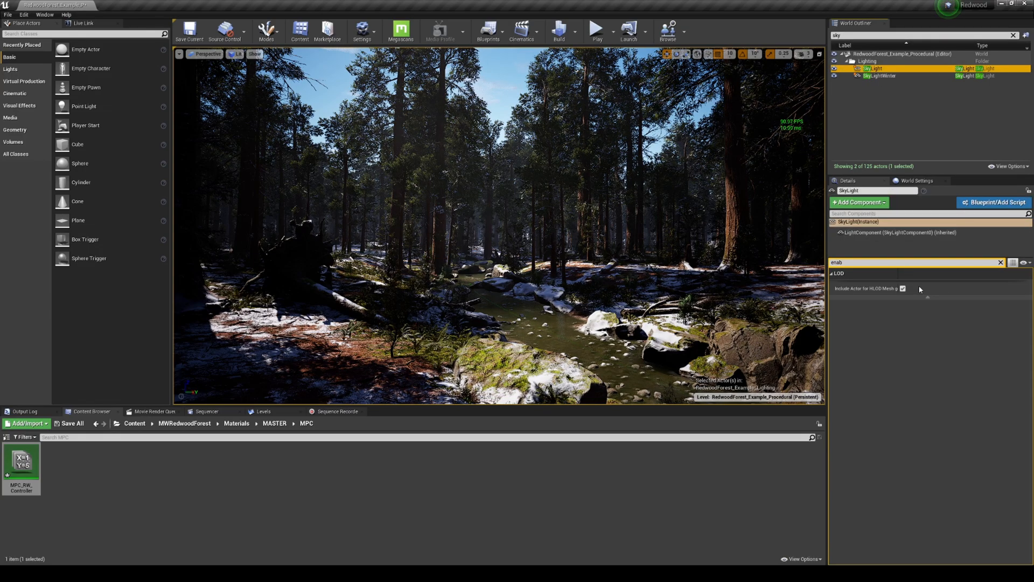
{"action": "left_click", "coordinate": [1000, 263]}
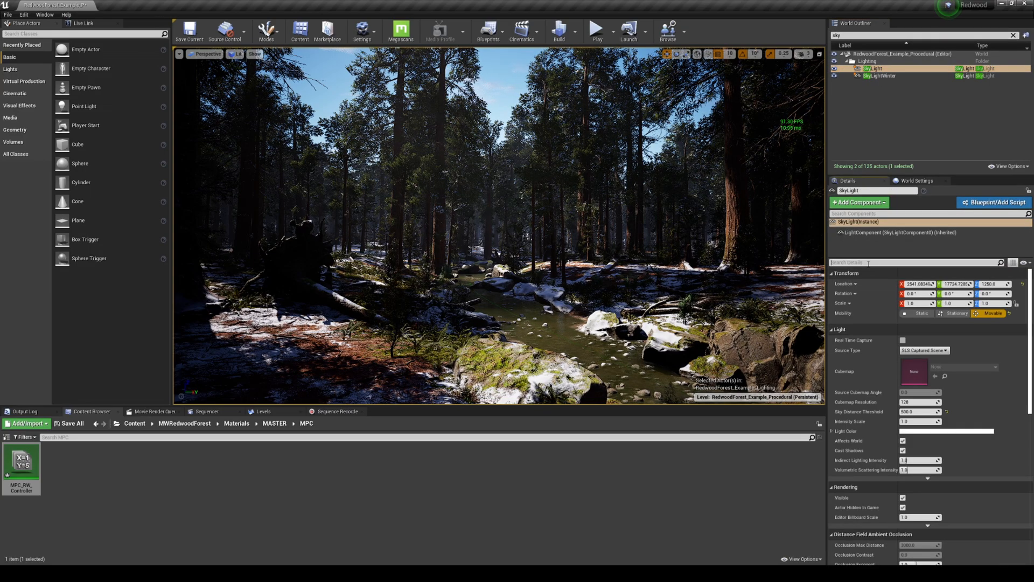
{"action": "type", "text": "vi"}
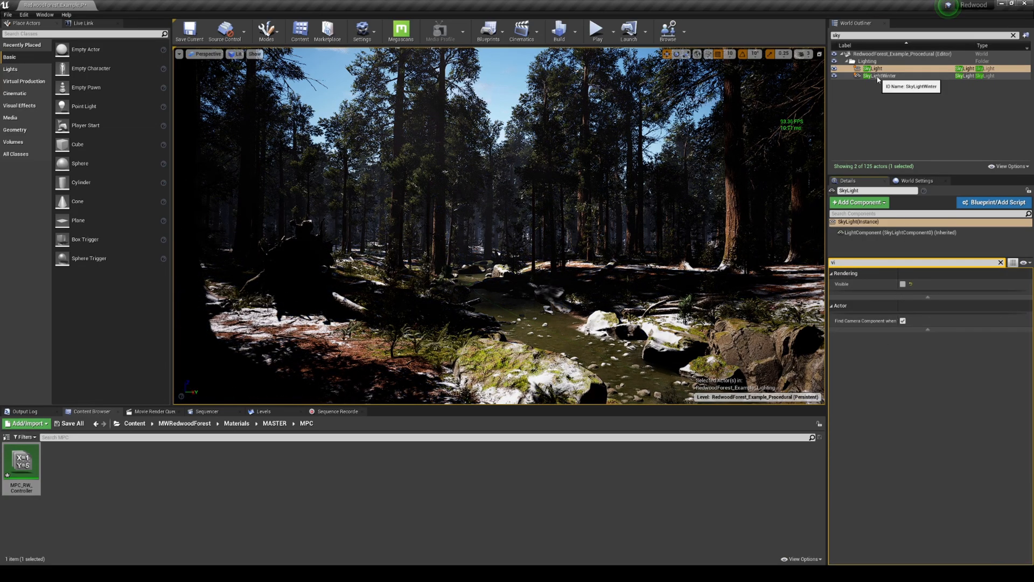
{"action": "left_click", "coordinate": [903, 284]}
{"action": "type", "text": "exp"}
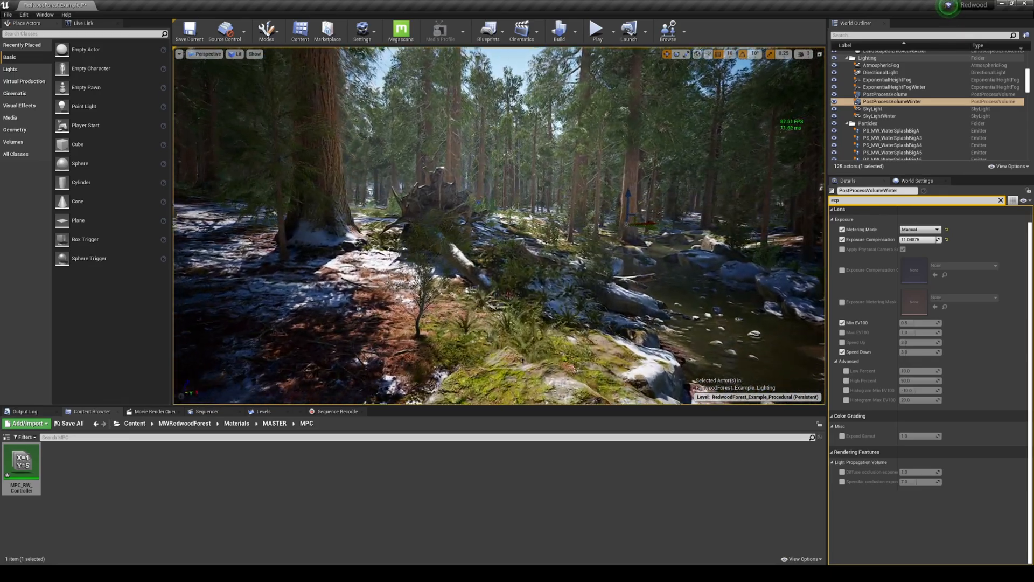
- Launch Play In Editor to walk the character through the winter forest
{"action": "left_click", "coordinate": [595, 28]}
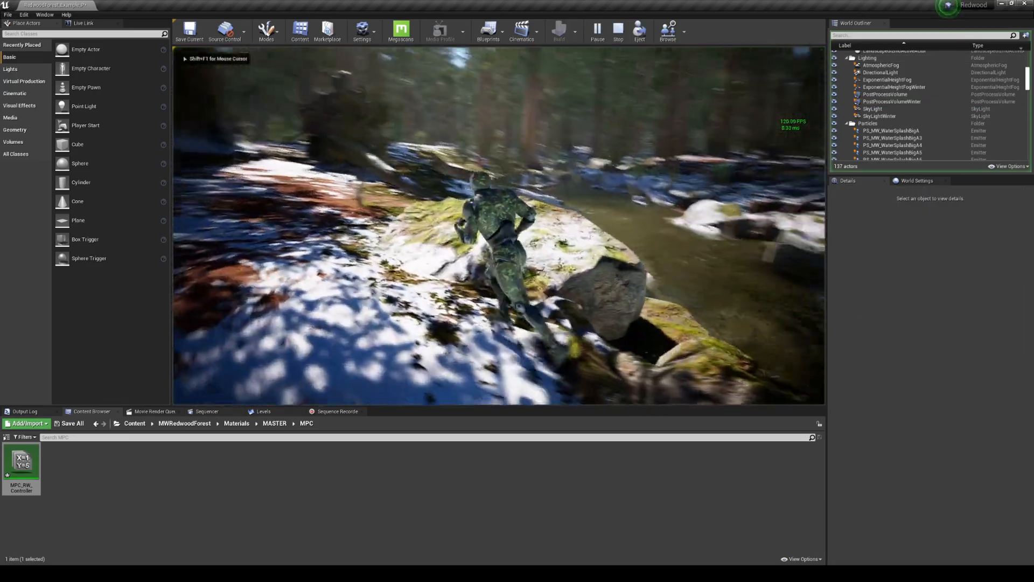